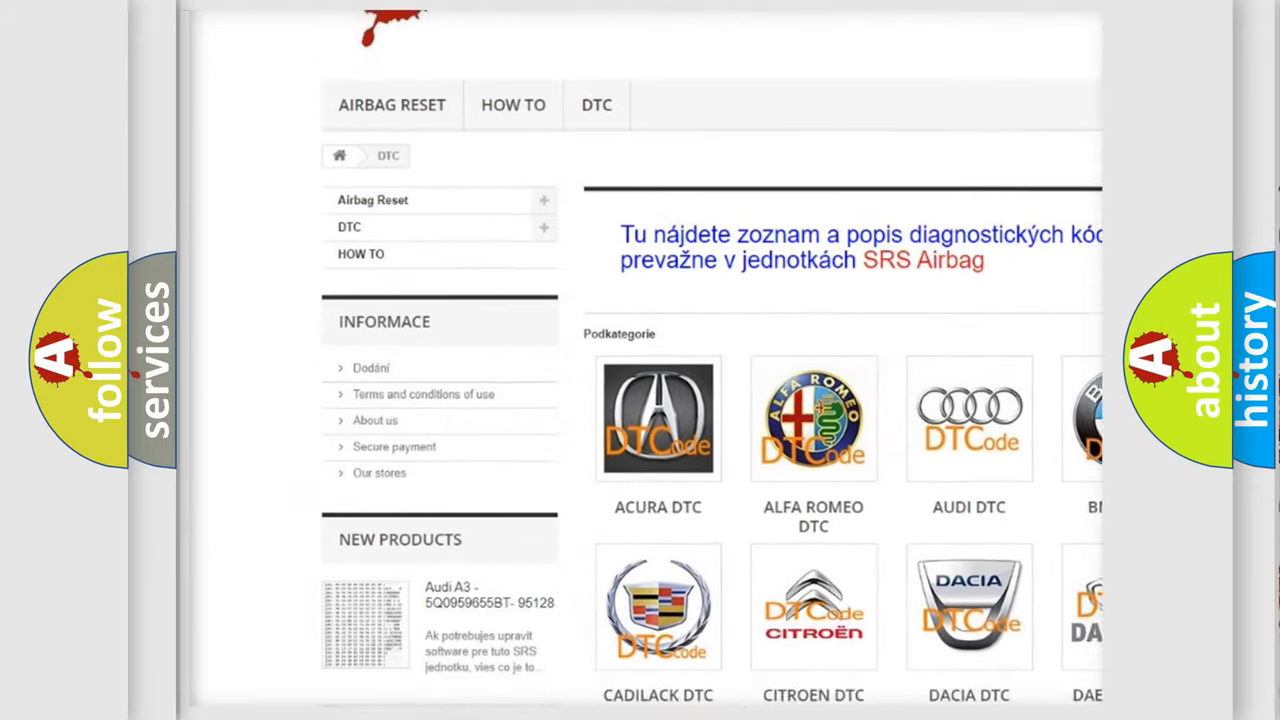
{"action": "scroll", "scroll_direction": "down", "scroll_amount": 3}
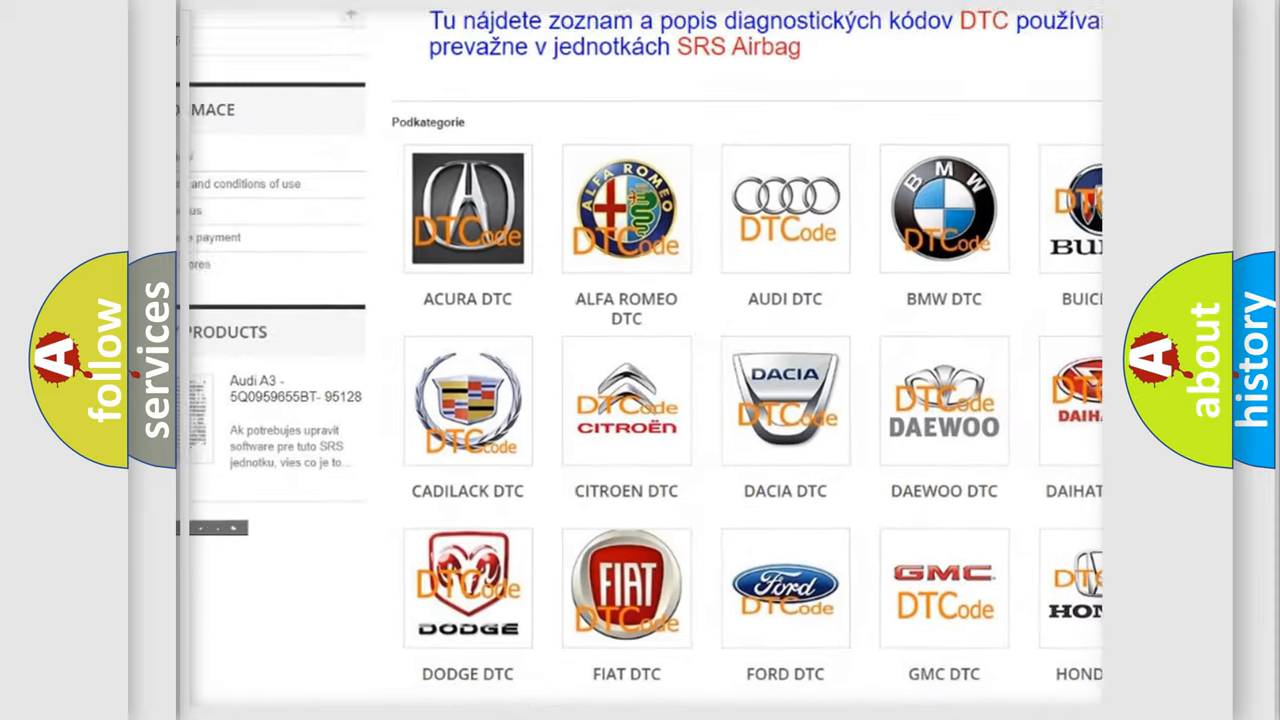